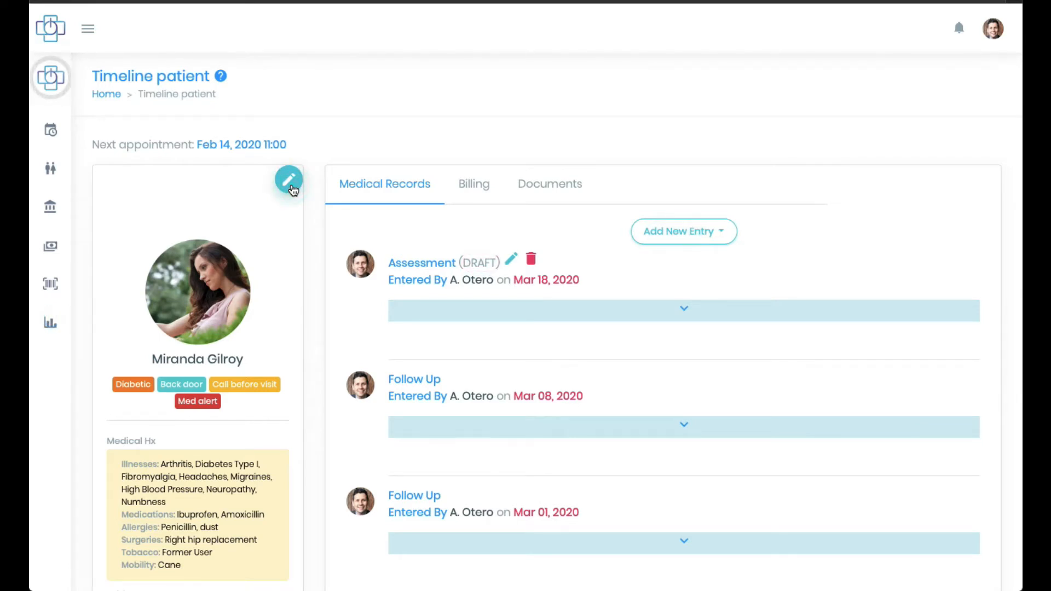
left_click(289, 179)
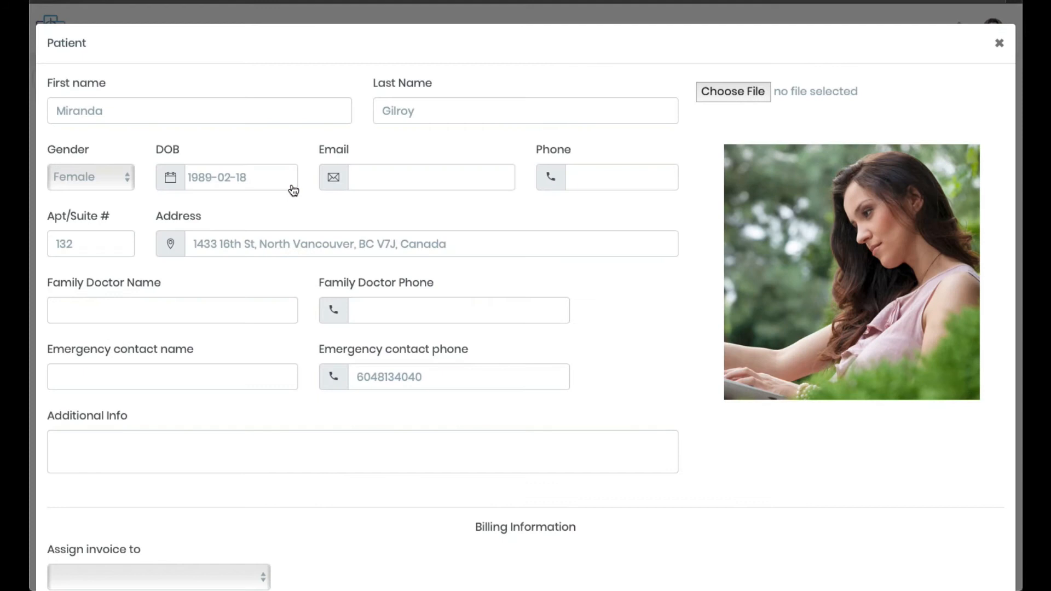
scroll("down", 3)
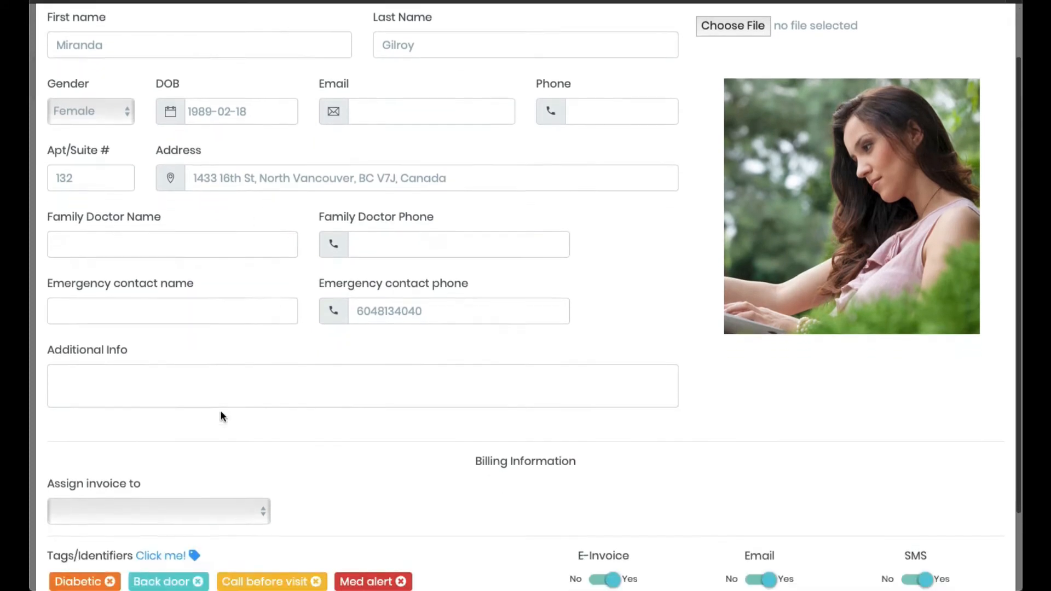
scroll("down", 3)
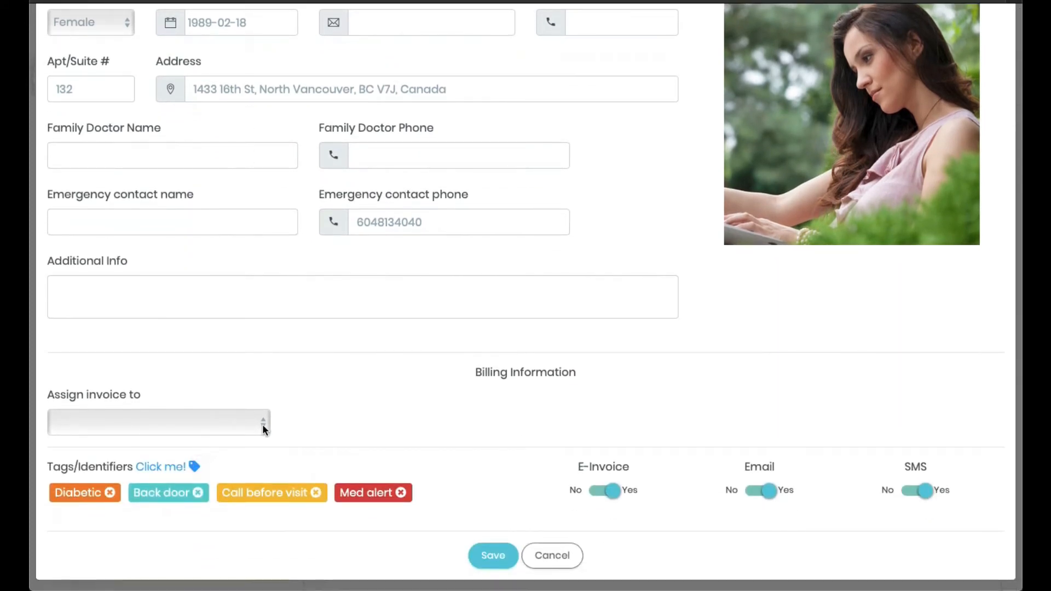
Step: Assign invoices to Guardian and start entering the guardian's name
left_click(159, 422)
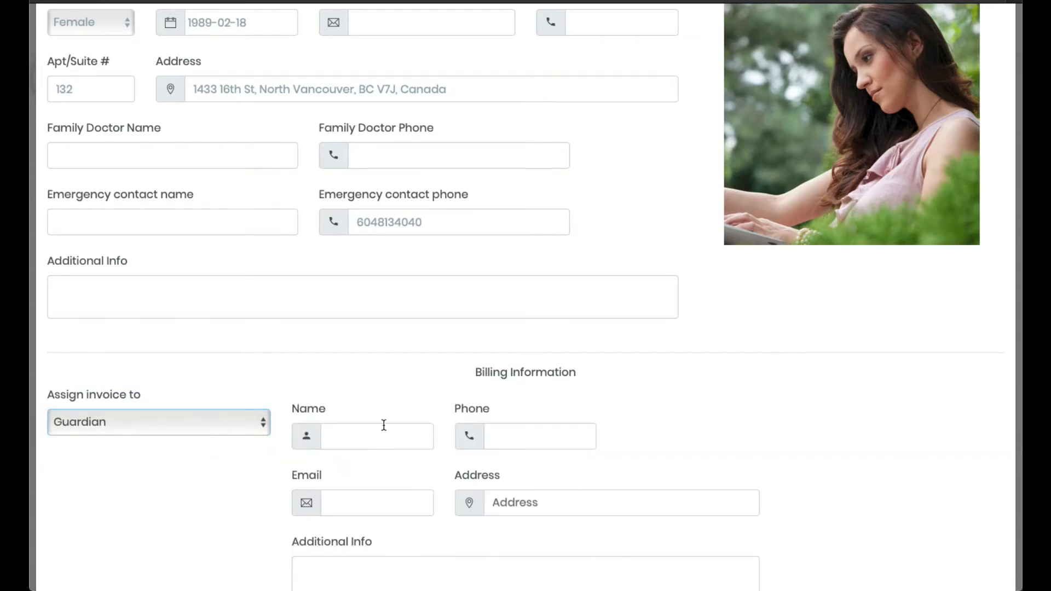
left_click(539, 436)
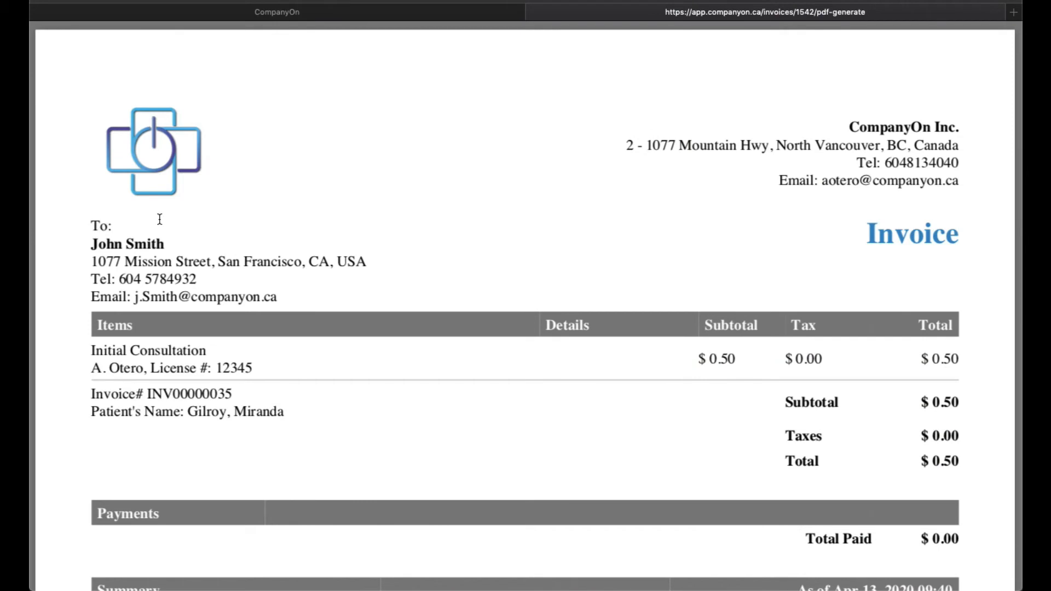
mouse_move(238, 249)
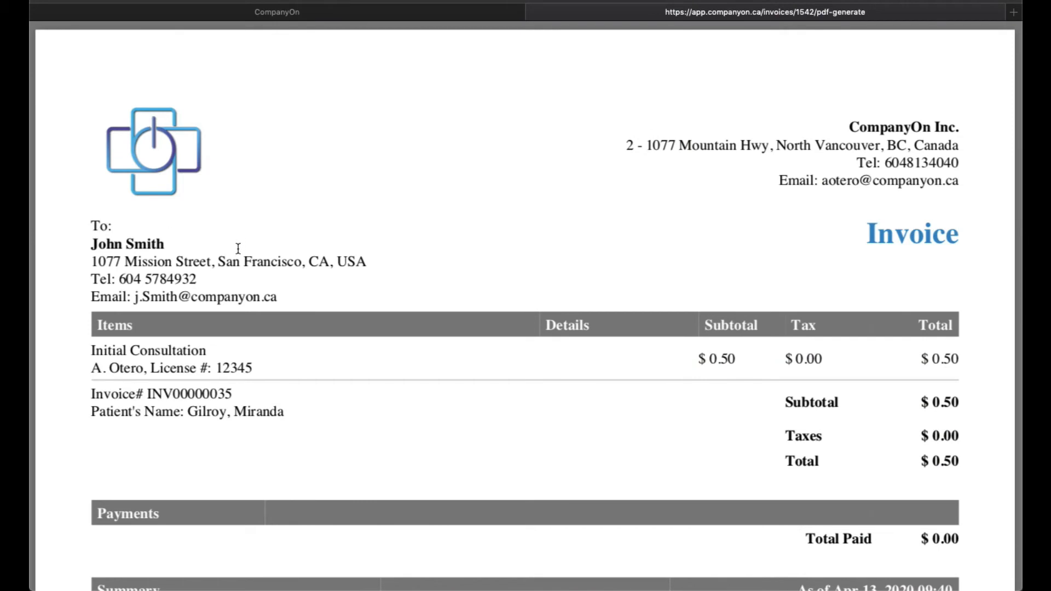
mouse_move(86, 253)
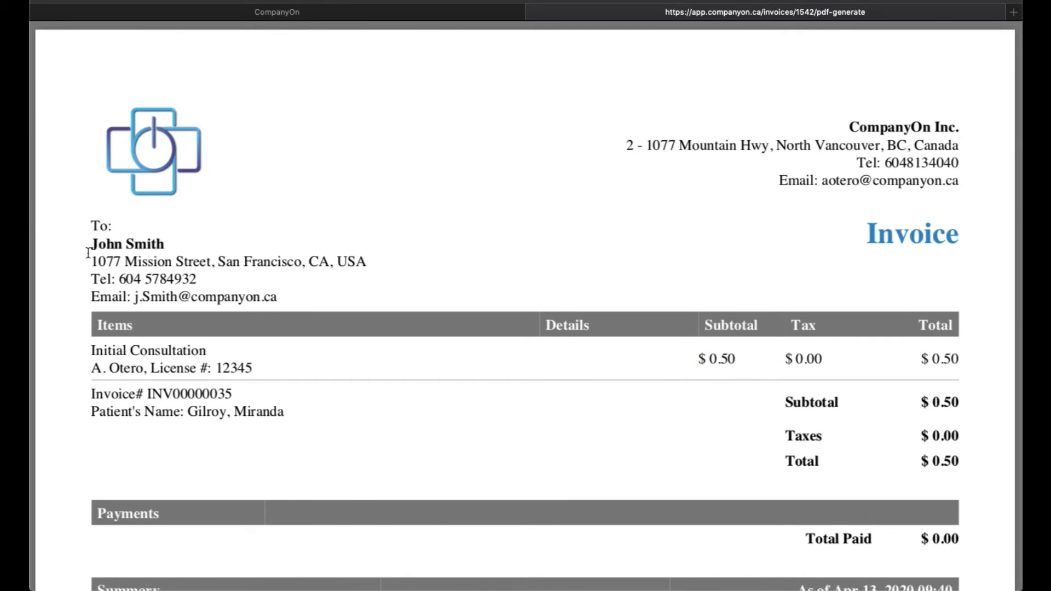